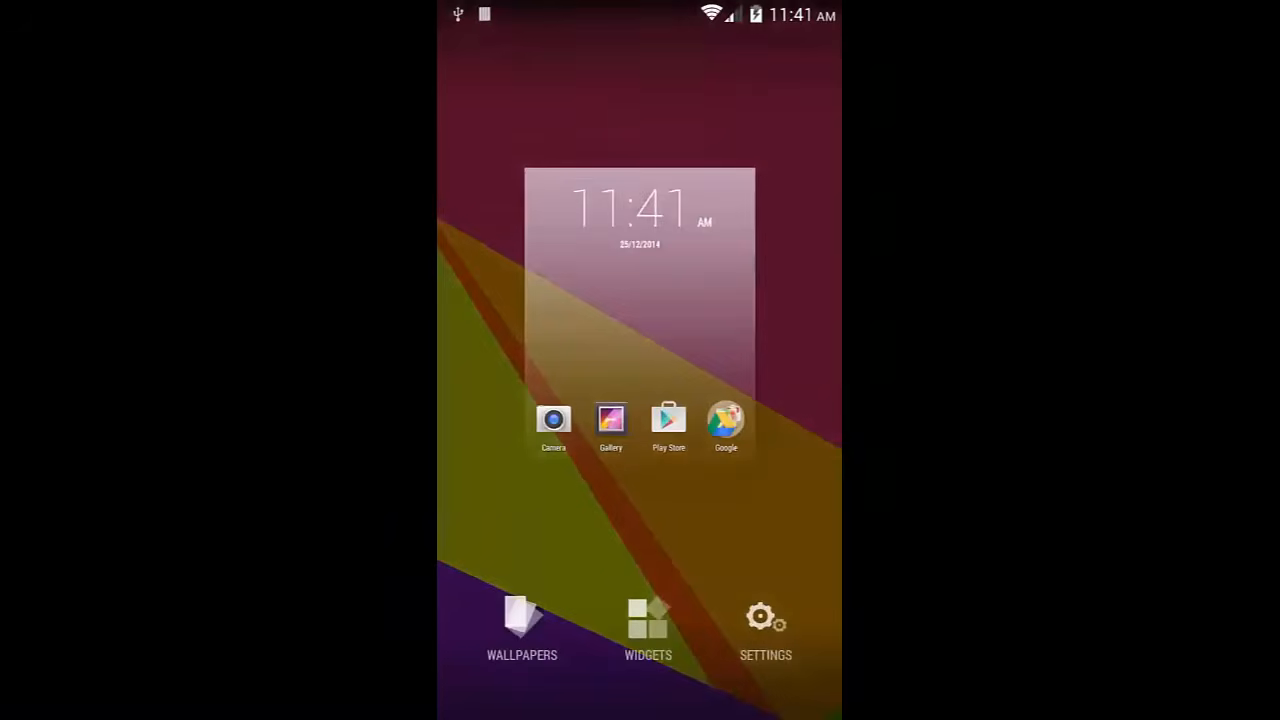
Step: Reach the About device page via Quick Settings and the Settings app (Android 4.4.2)
{"action": "left_click", "coordinate": [520, 630]}
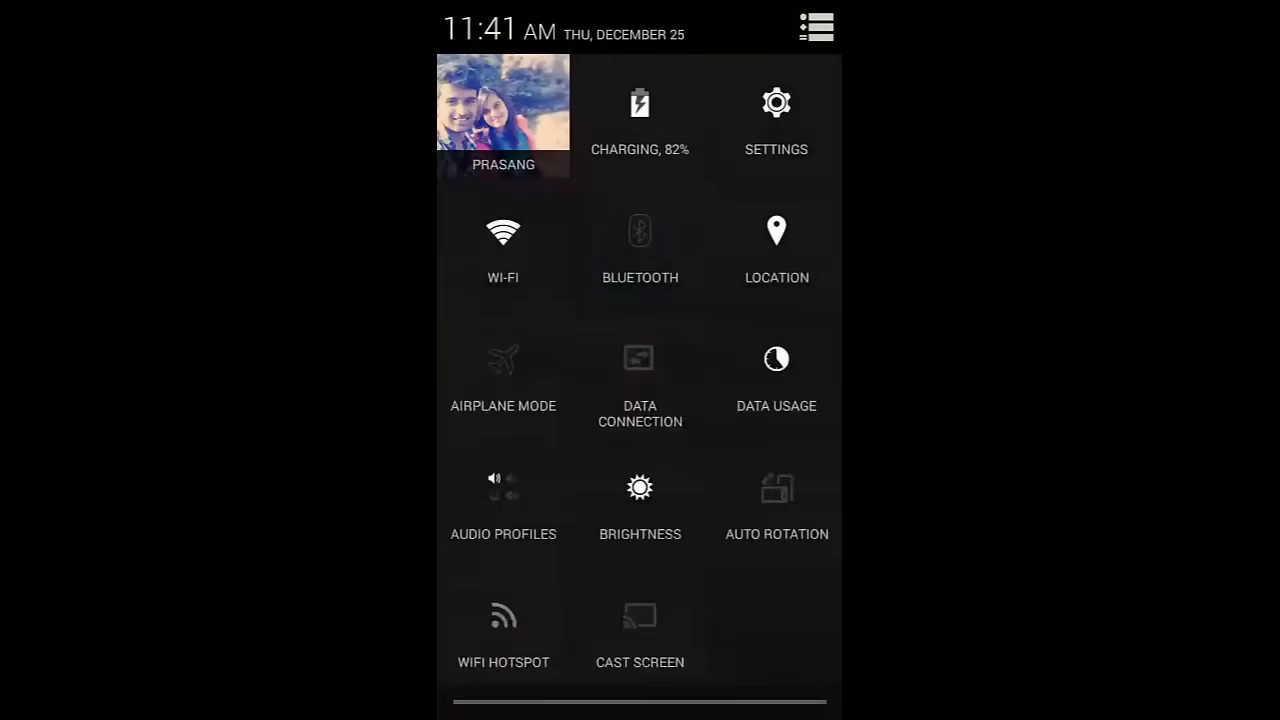
{"action": "left_click", "coordinate": [776, 114]}
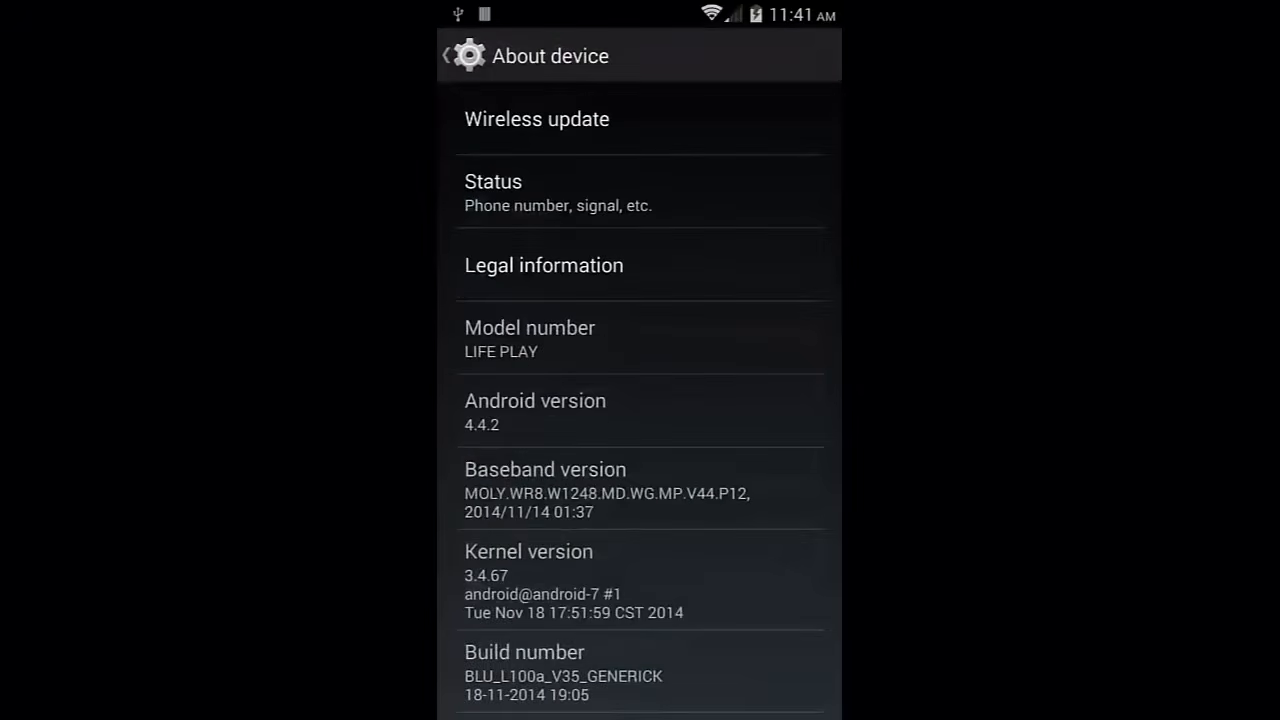
Step: Unlock Developer options from the build number and view them with USB debugging on
{"action": "left_click", "coordinate": [524, 652]}
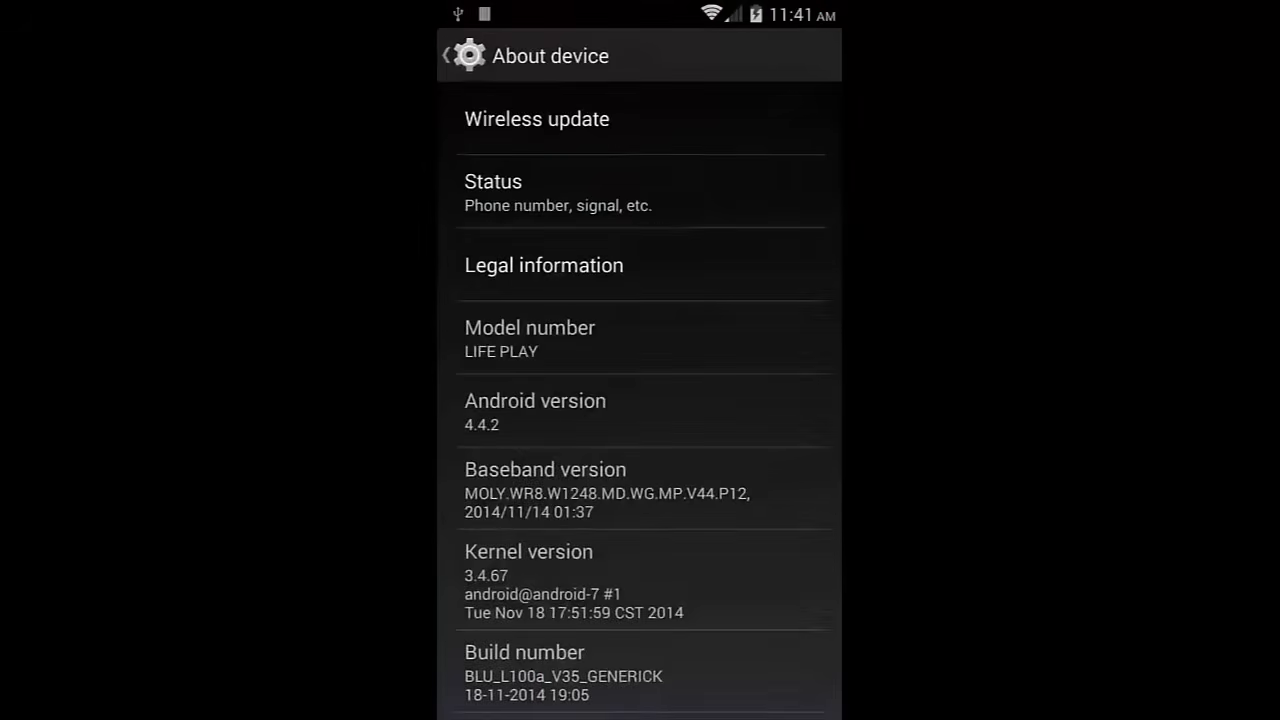
{"action": "left_click", "coordinate": [536, 118]}
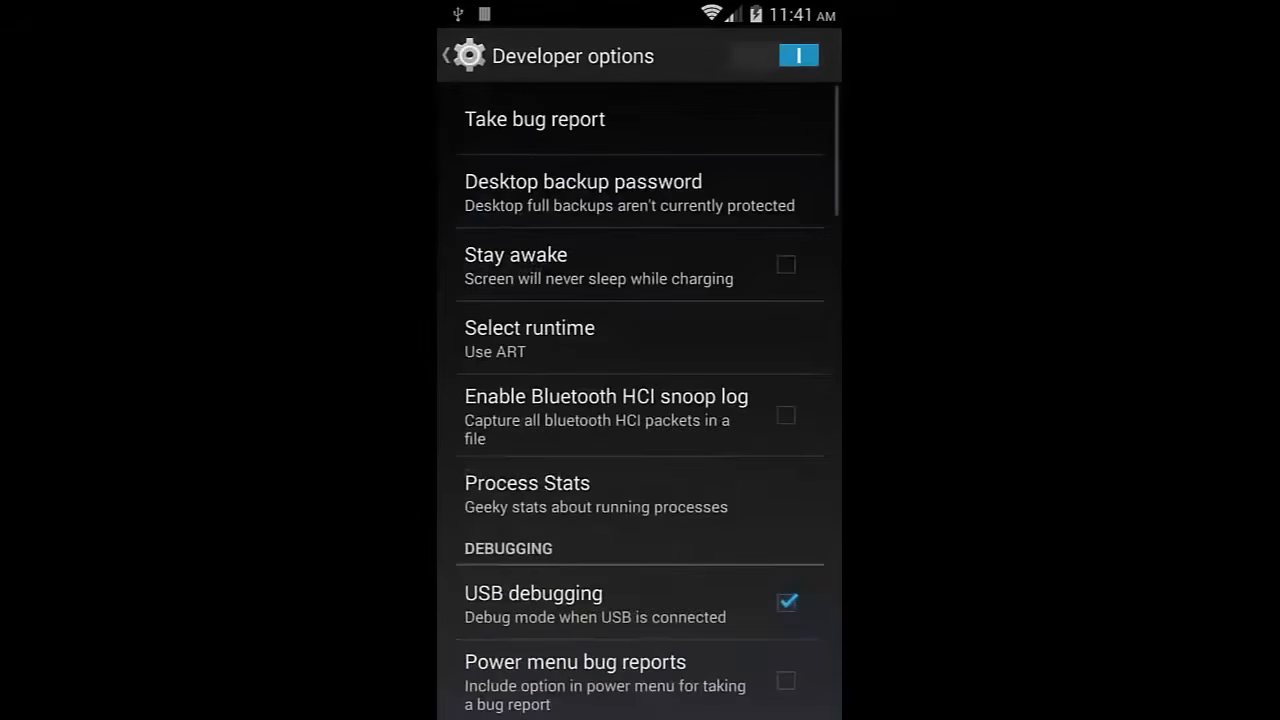
Step: Return to the main Settings list and browse into the Apps section
{"action": "left_click", "coordinate": [528, 338]}
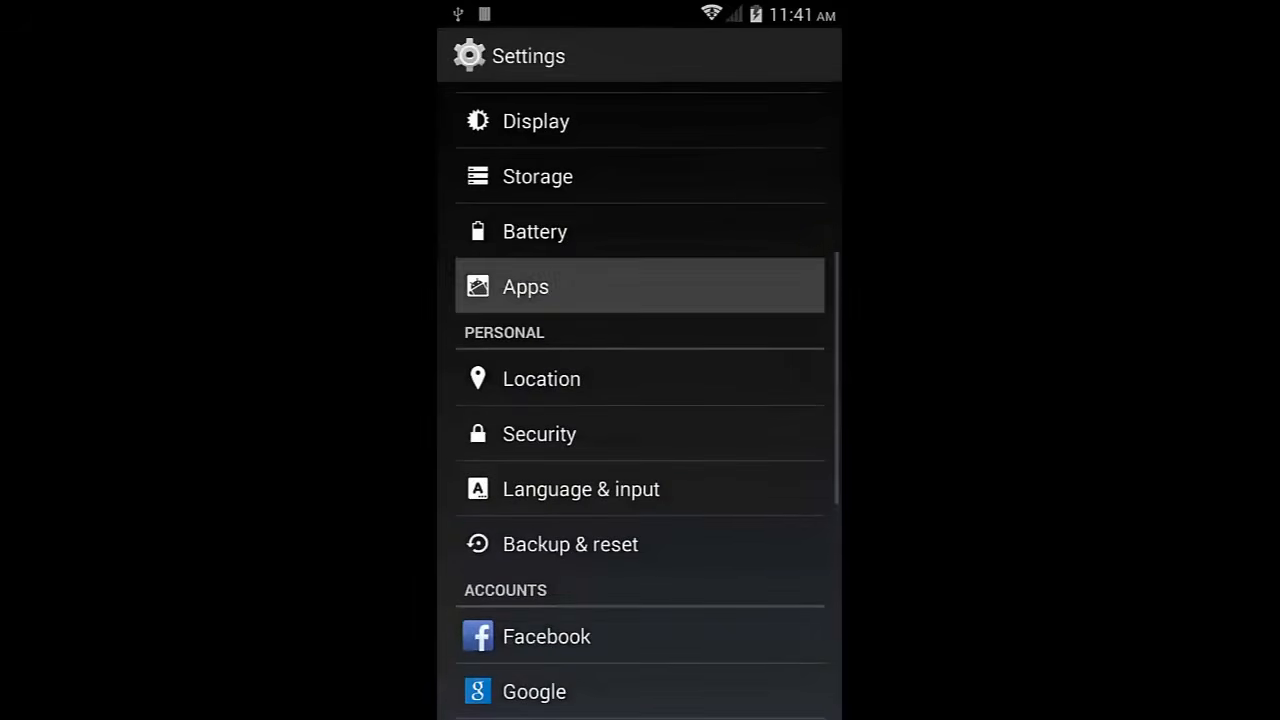
{"action": "left_click", "coordinate": [524, 286]}
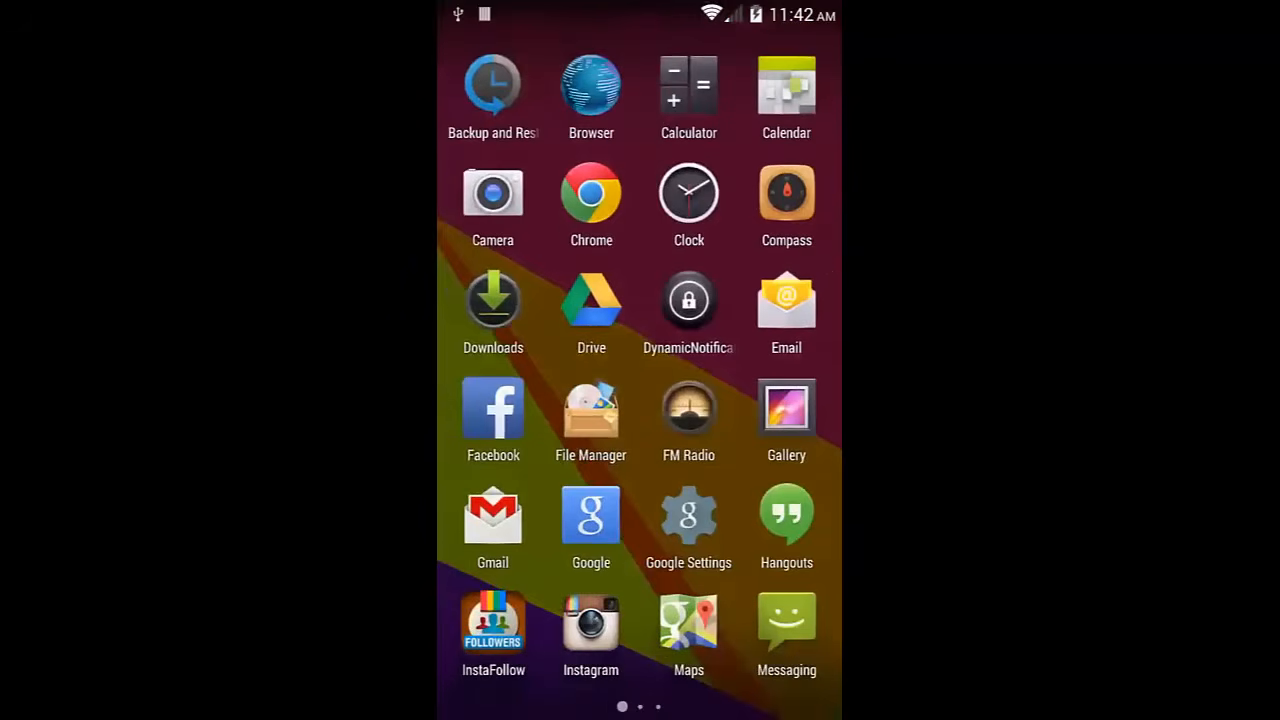
{"action": "left_click", "coordinate": [592, 410]}
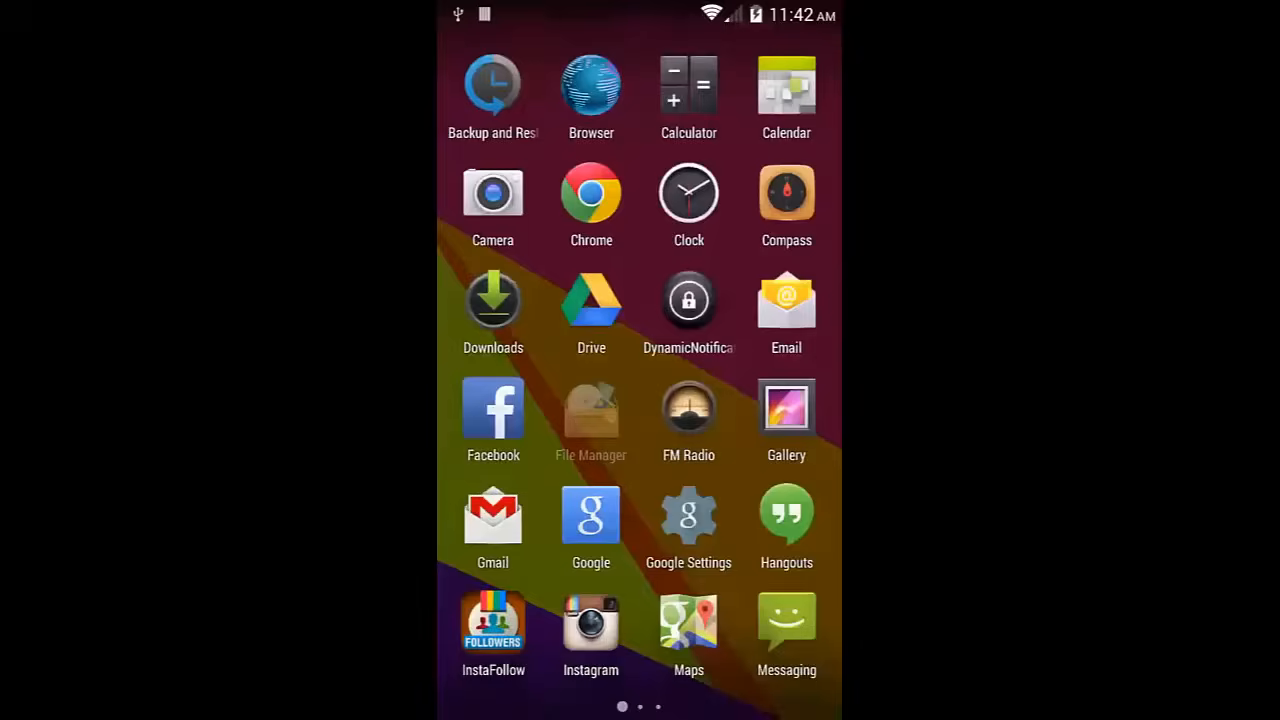
{"action": "left_click", "coordinate": [592, 412]}
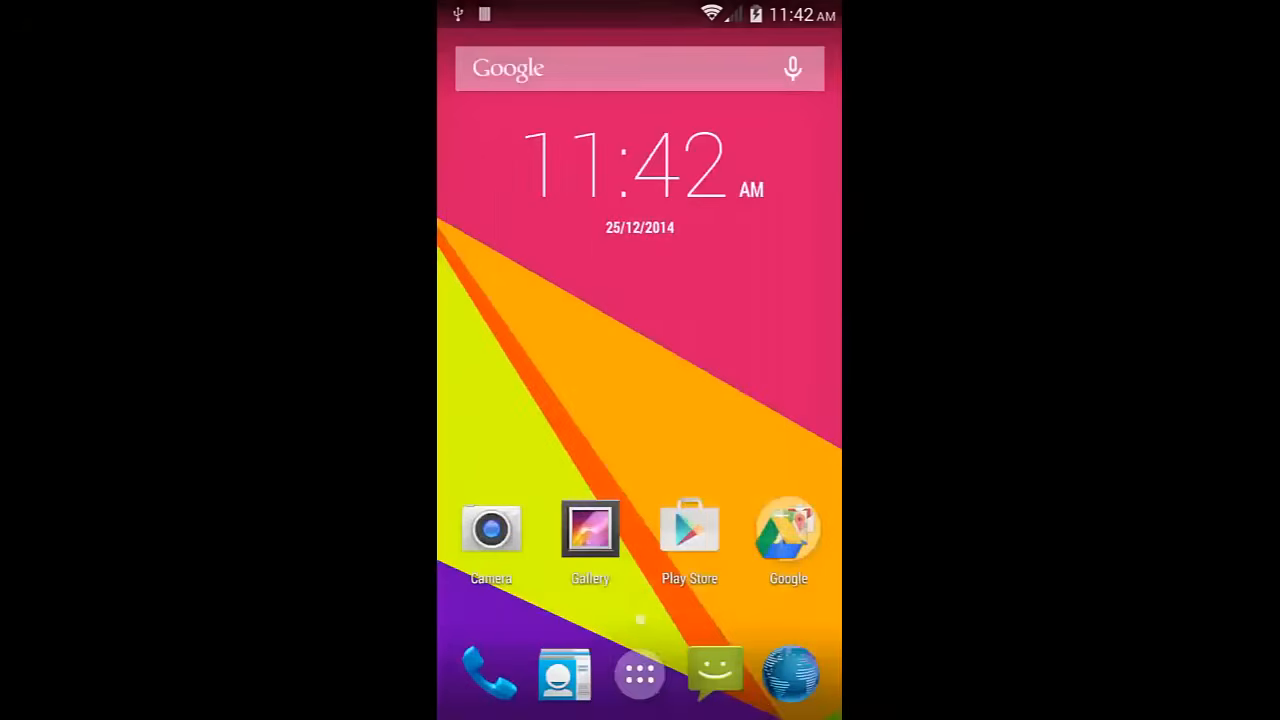
{"action": "left_click", "coordinate": [640, 672]}
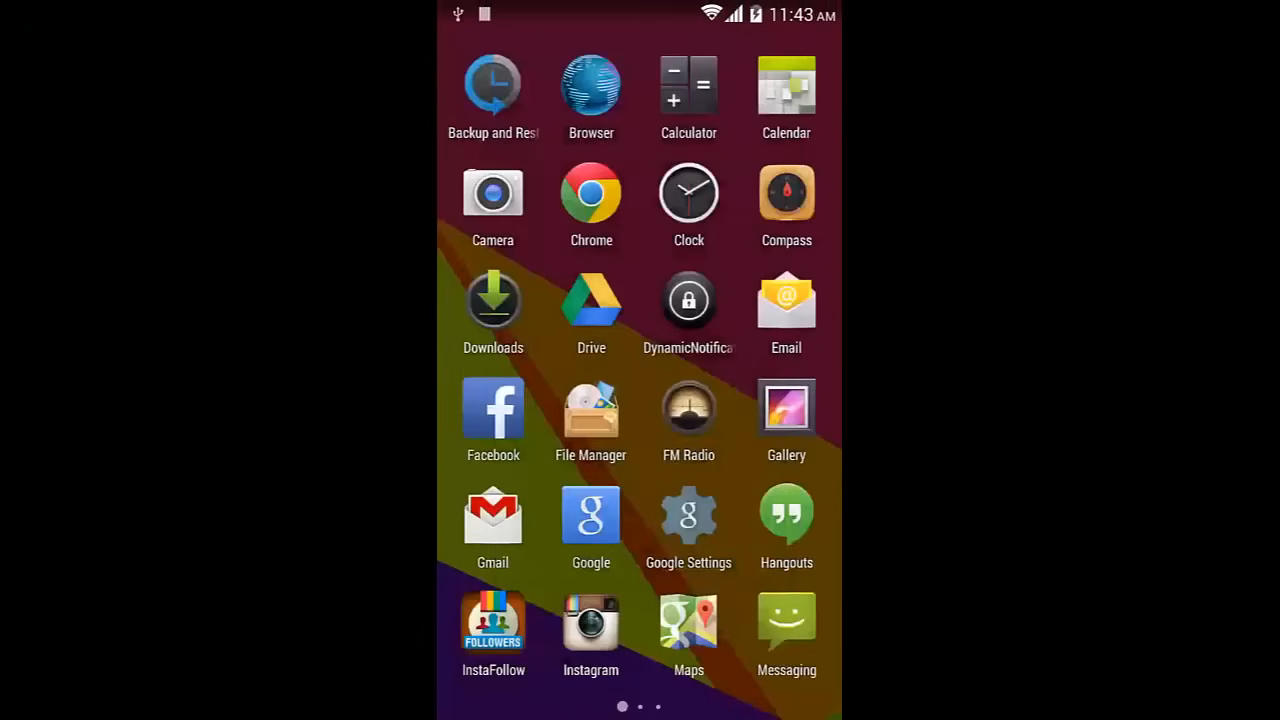
{"action": "scroll", "scroll_direction": "left", "scroll_amount": 3}
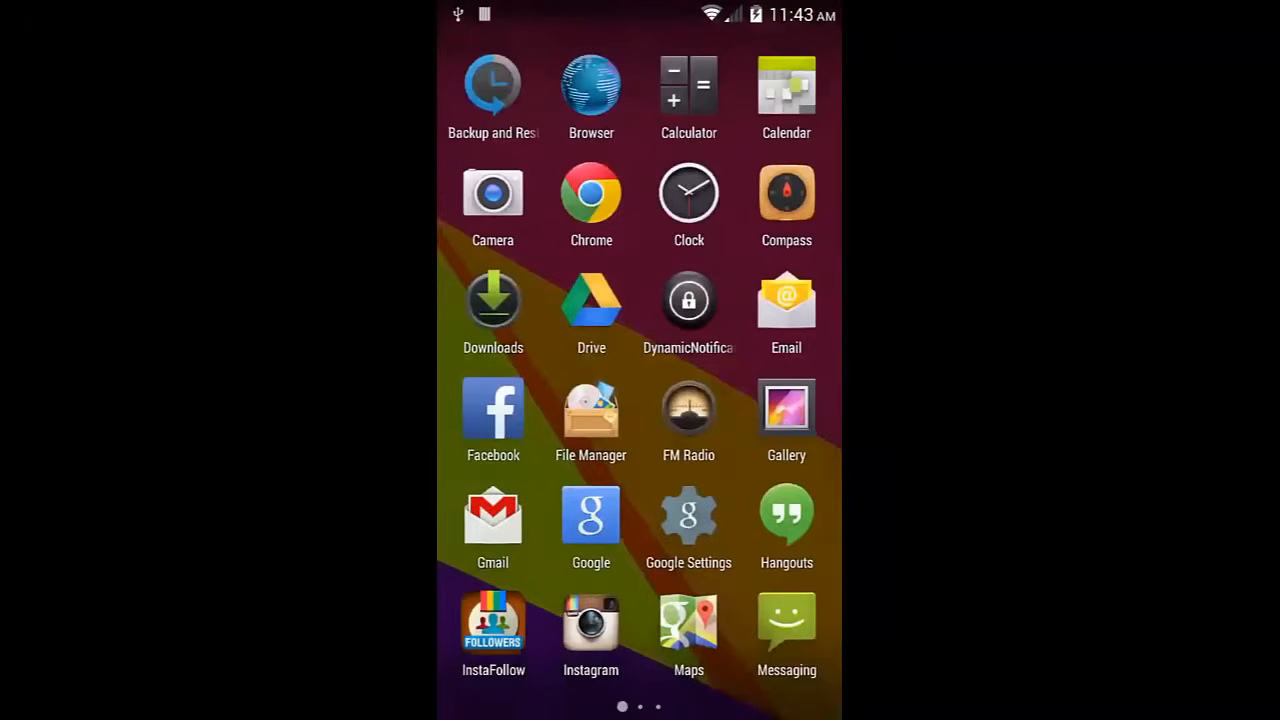
{"action": "left_click", "coordinate": [688, 300]}
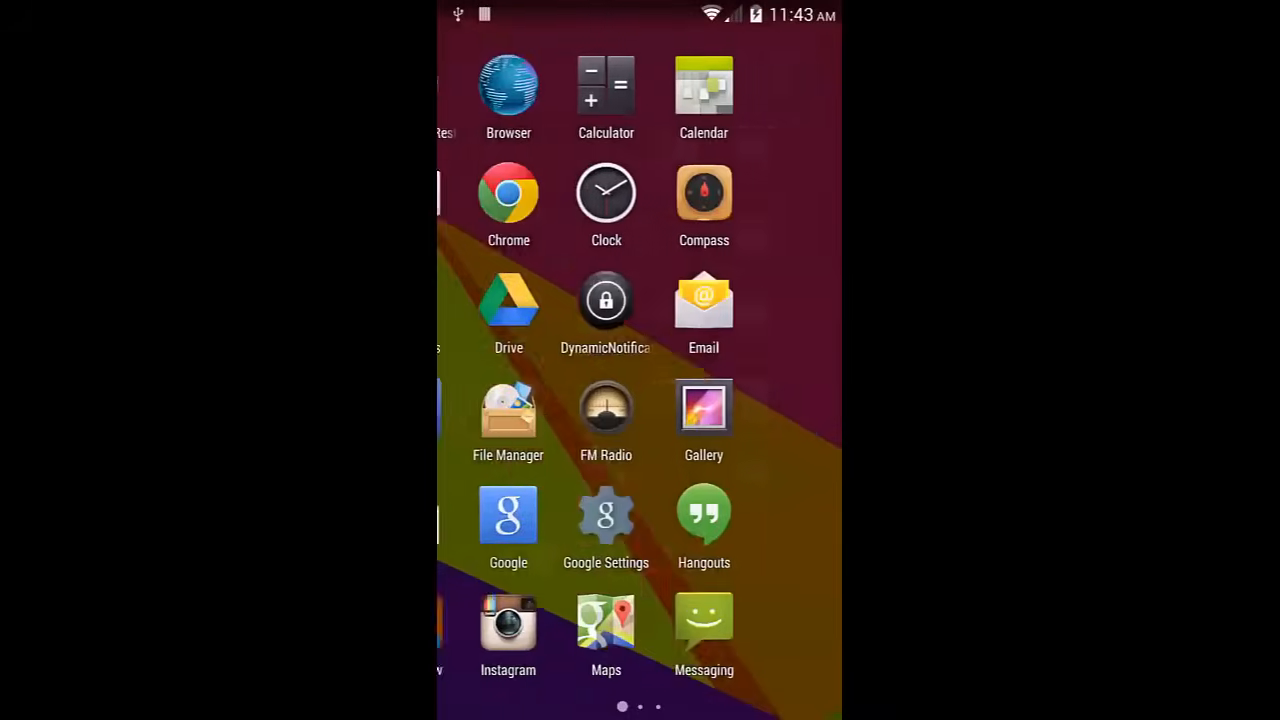
{"action": "scroll", "scroll_direction": "left", "scroll_amount": 3}
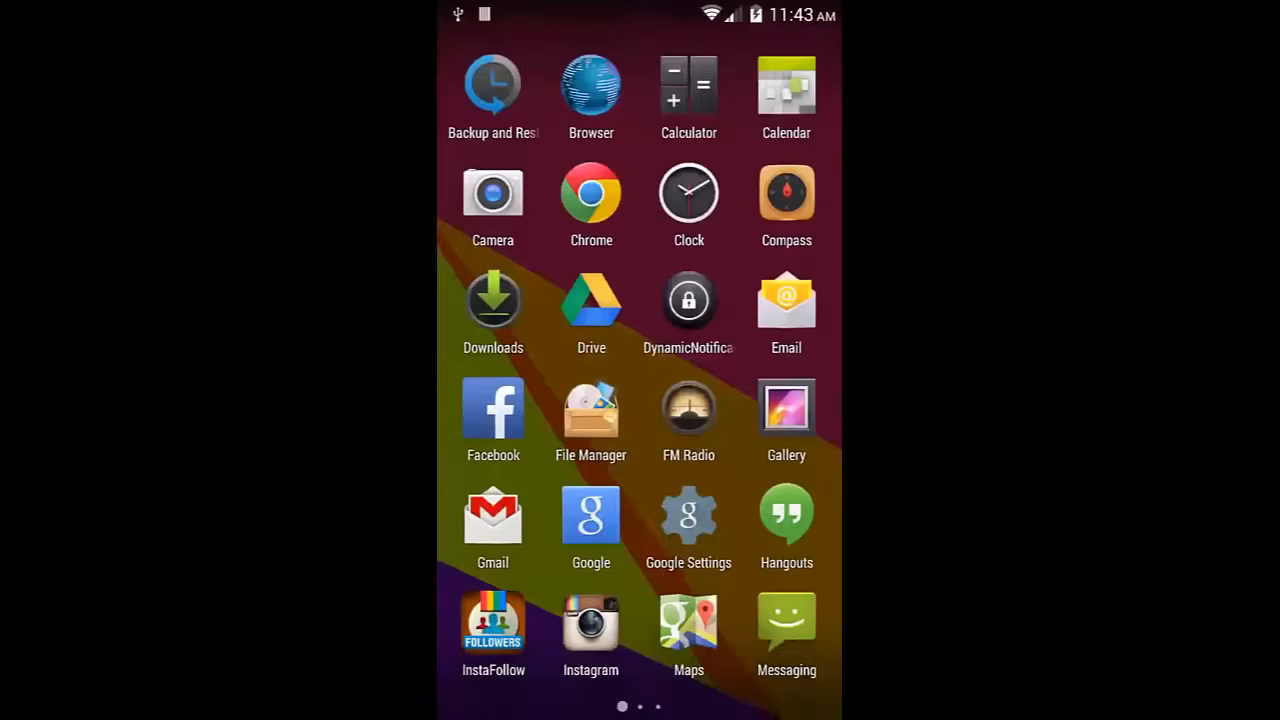
Step: Swipe to the second app-drawer page, then launch Settings from the Quick Settings tile
{"action": "scroll", "scroll_direction": "left", "scroll_amount": 3}
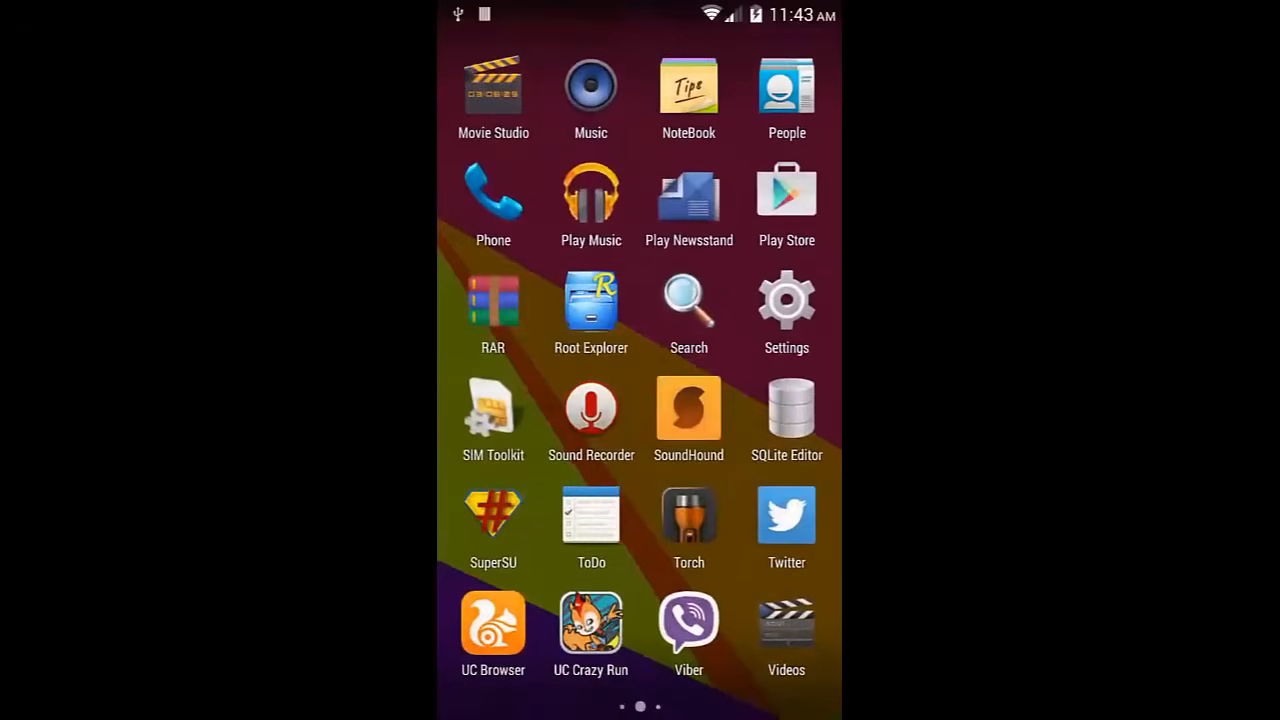
{"action": "left_click", "coordinate": [688, 190]}
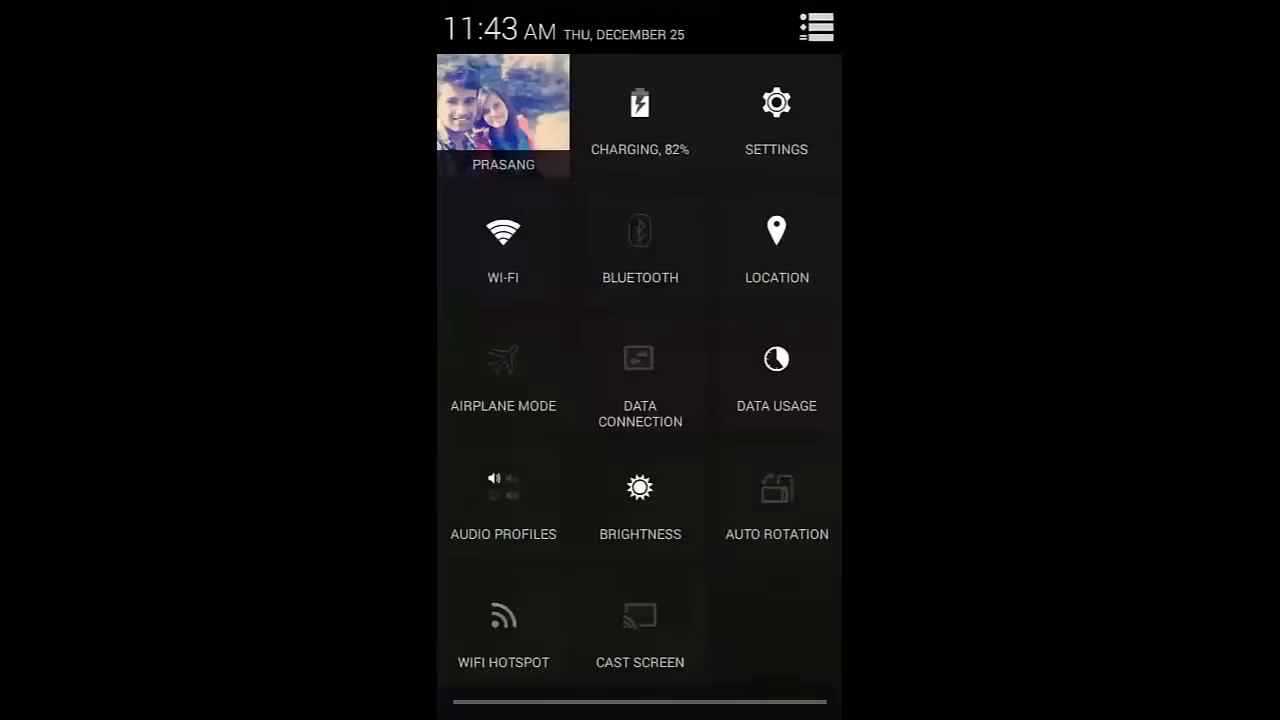
{"action": "left_click", "coordinate": [776, 102]}
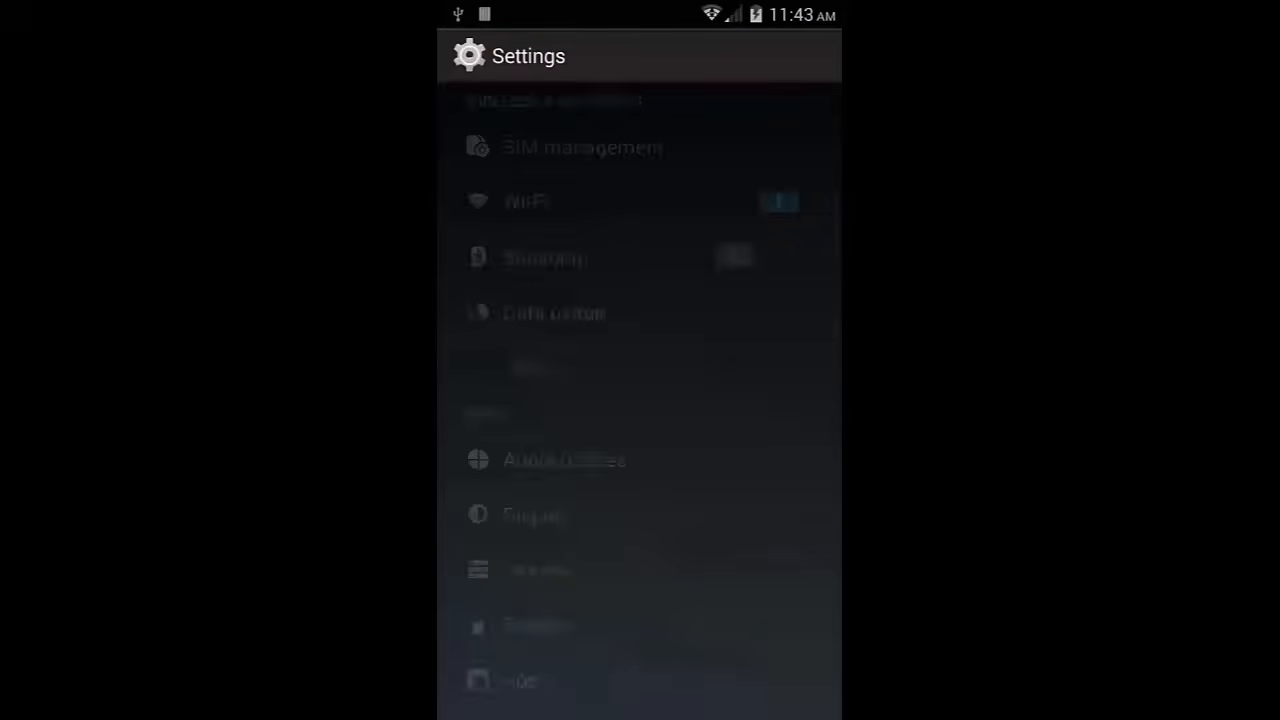